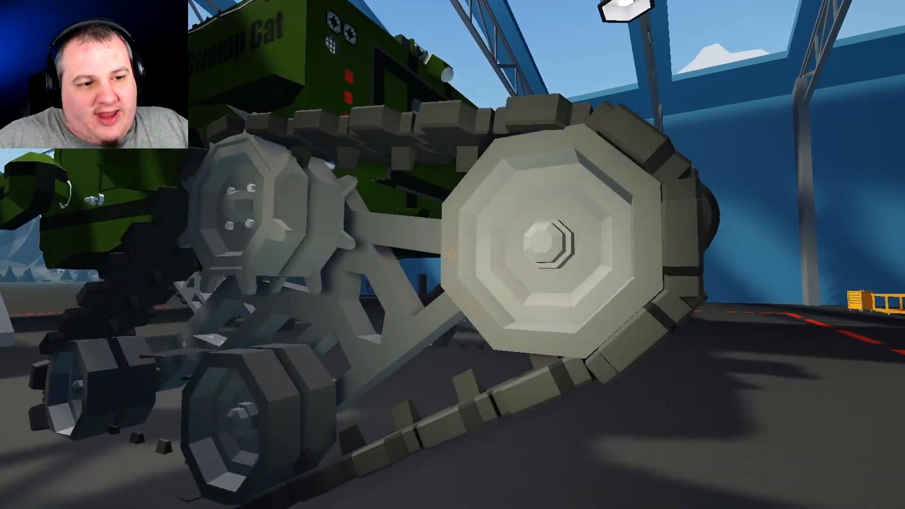
mouse_move(452, 255)
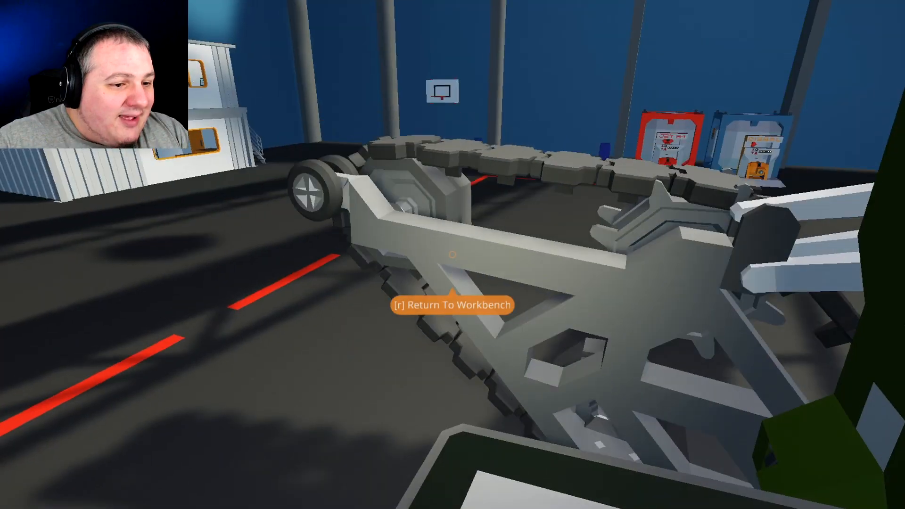
Enter the Swamp Cat's crew cabin and reach the equipment room with gloves and vests
key("r")
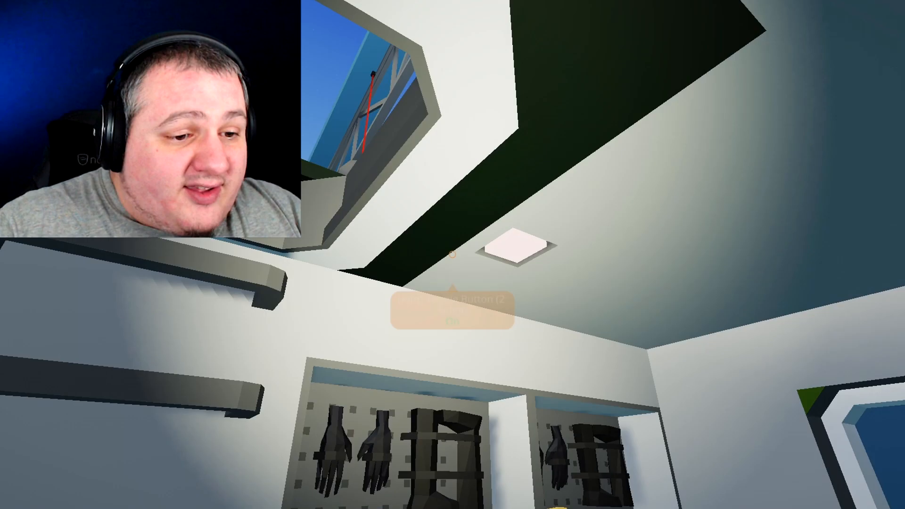
mouse_move(452, 255)
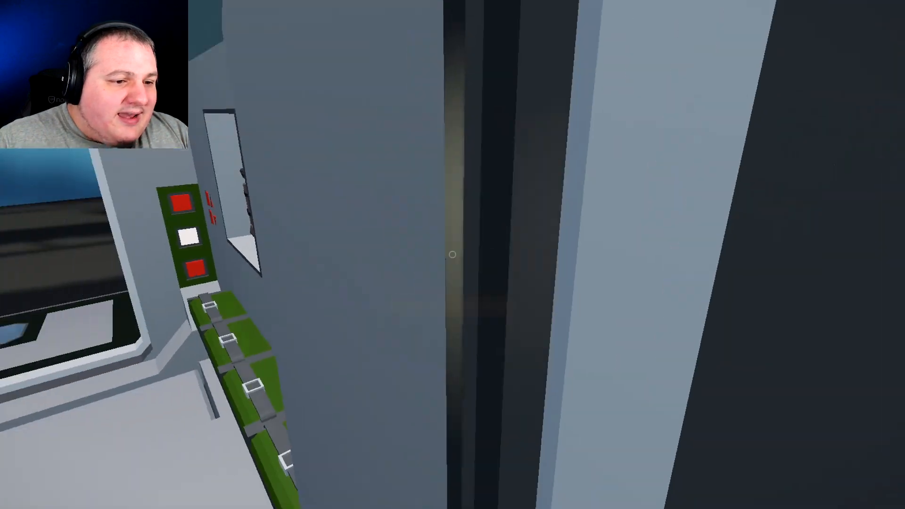
mouse_move(453, 254)
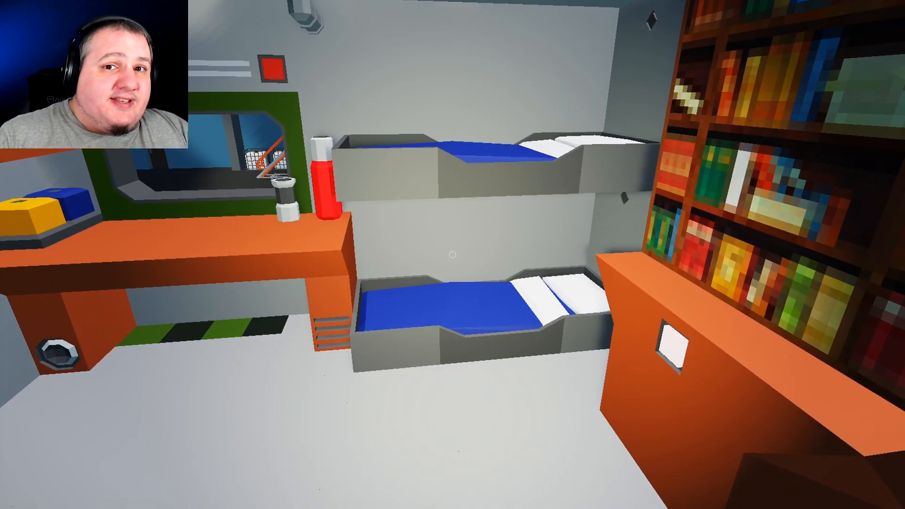
mouse_move(453, 255)
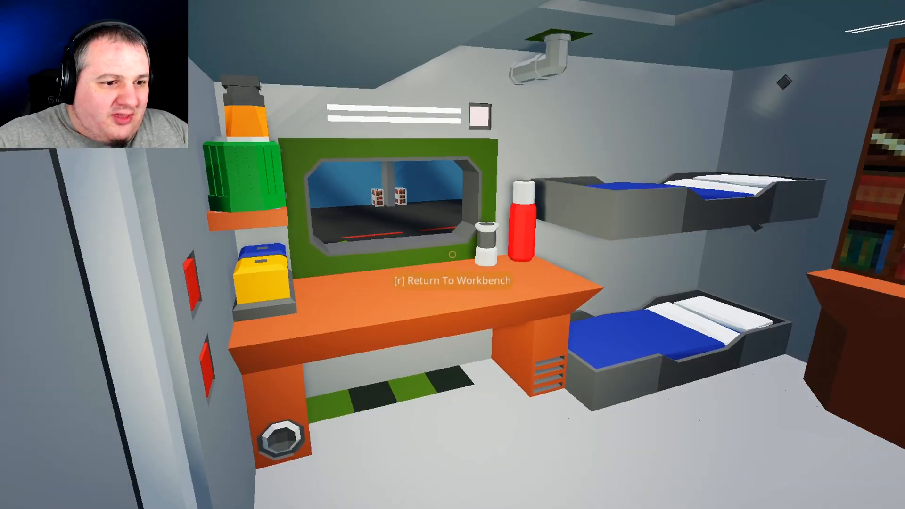
mouse_move(452, 254)
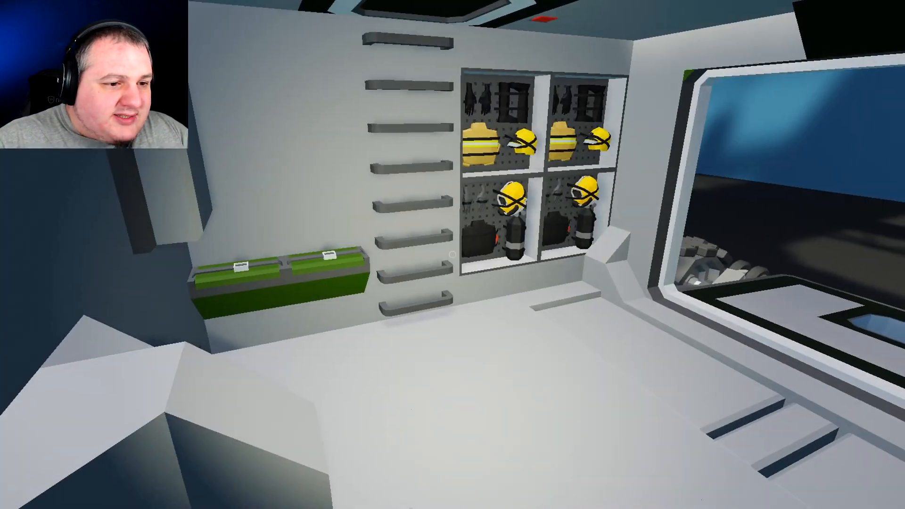
mouse_move(453, 255)
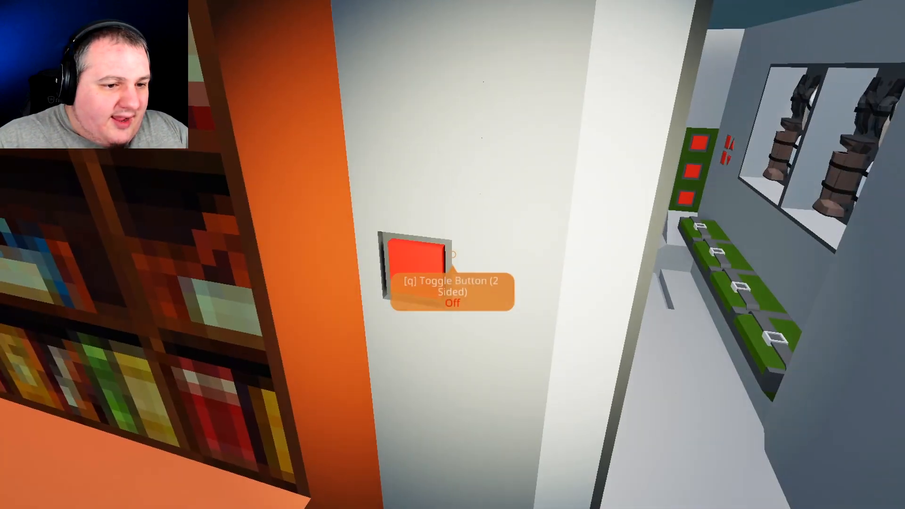
mouse_move(453, 255)
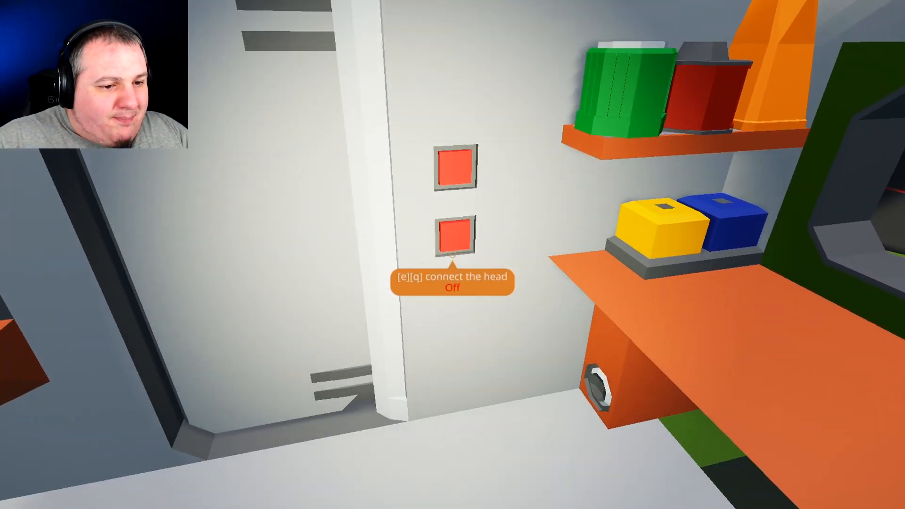
Interact with the cabin door to leave the crew quarters toward the workbench room
key("e")
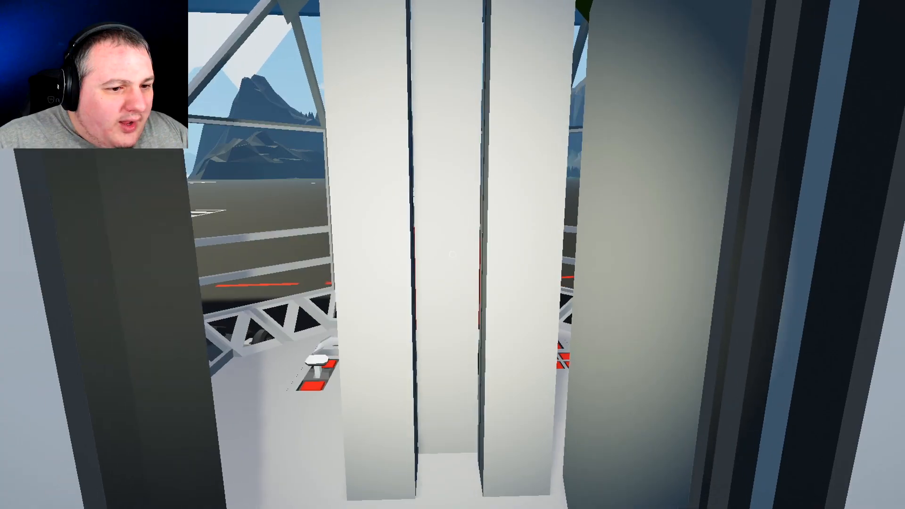
mouse_move(453, 254)
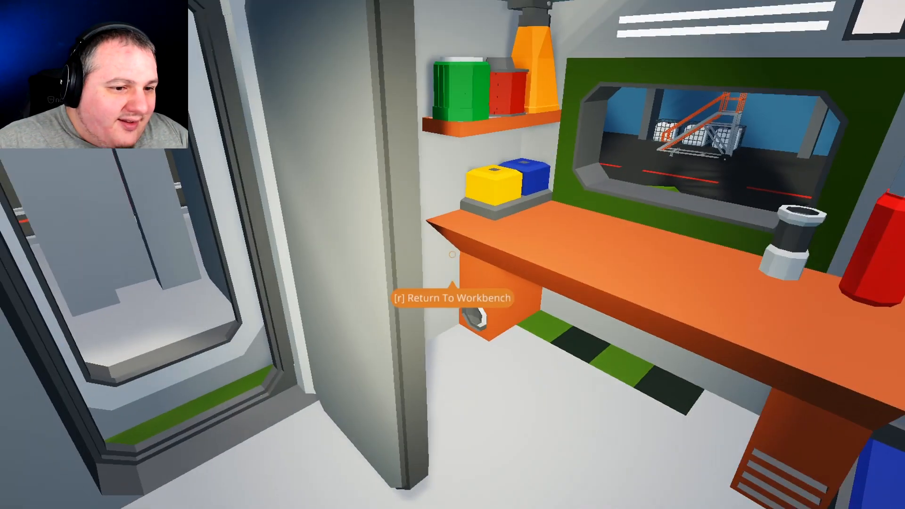
mouse_move(453, 255)
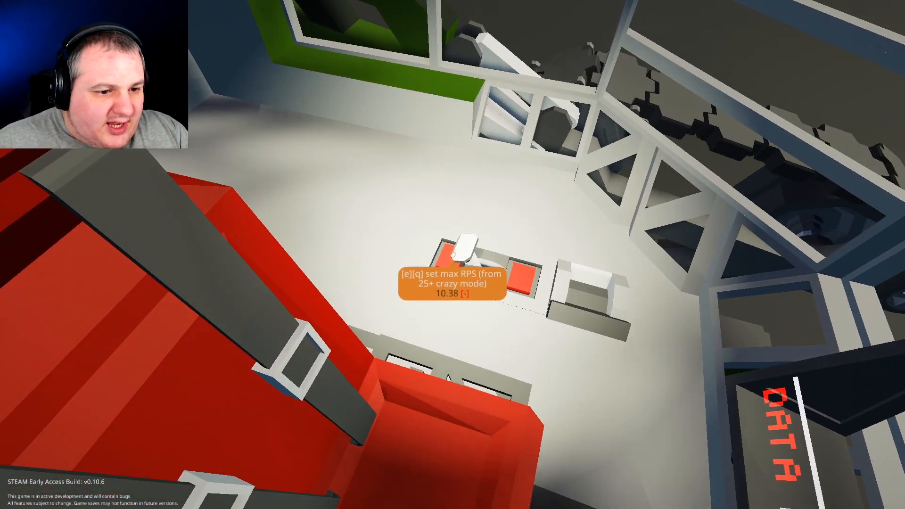
mouse_move(453, 254)
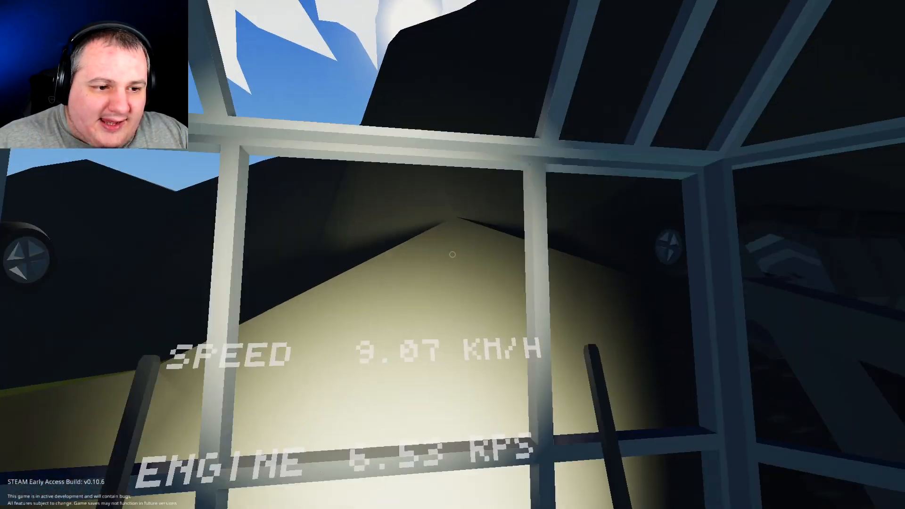
mouse_move(453, 254)
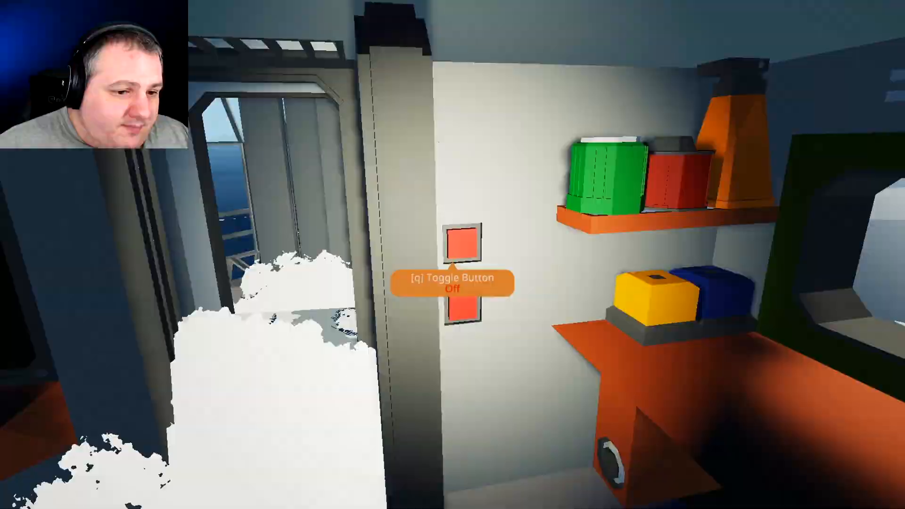
Move through the rig's workbench room and out onto the deck beneath the steel lattice
key("q")
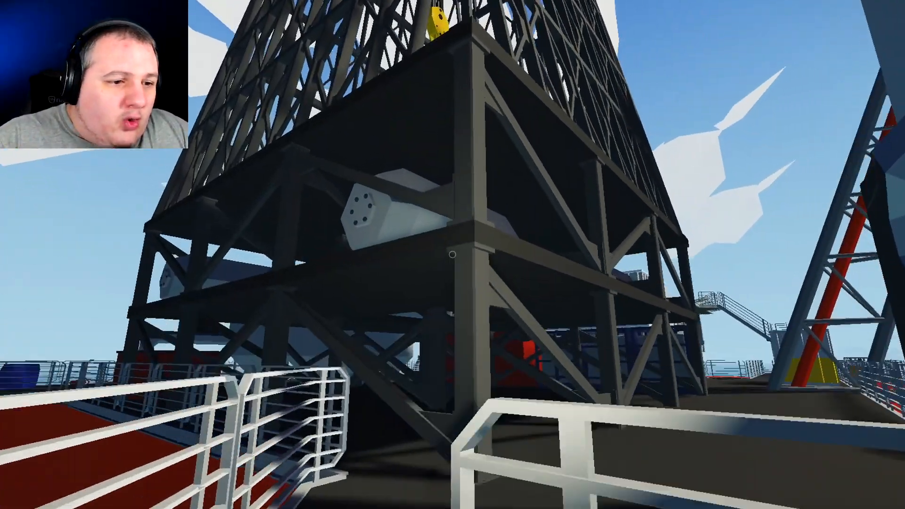
mouse_move(453, 254)
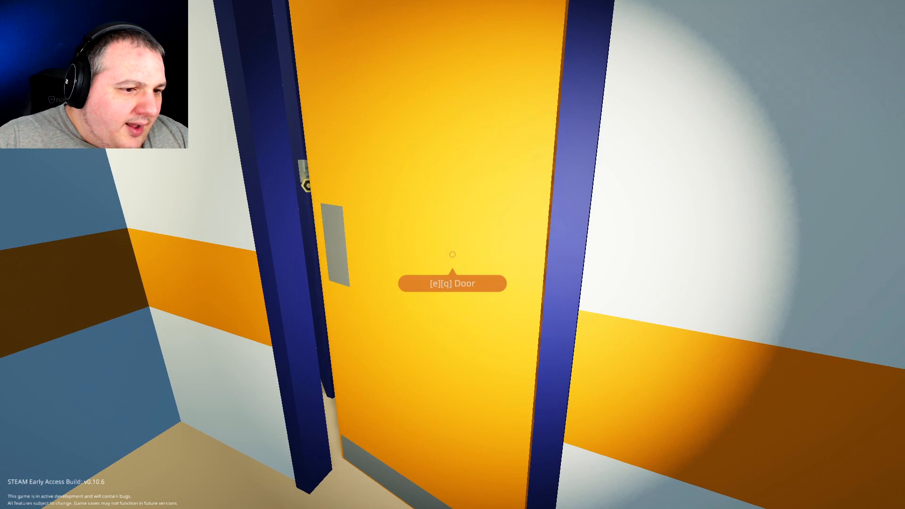
Use the yellow door to enter the crew bedroom with bunk bed and desk
key("e")
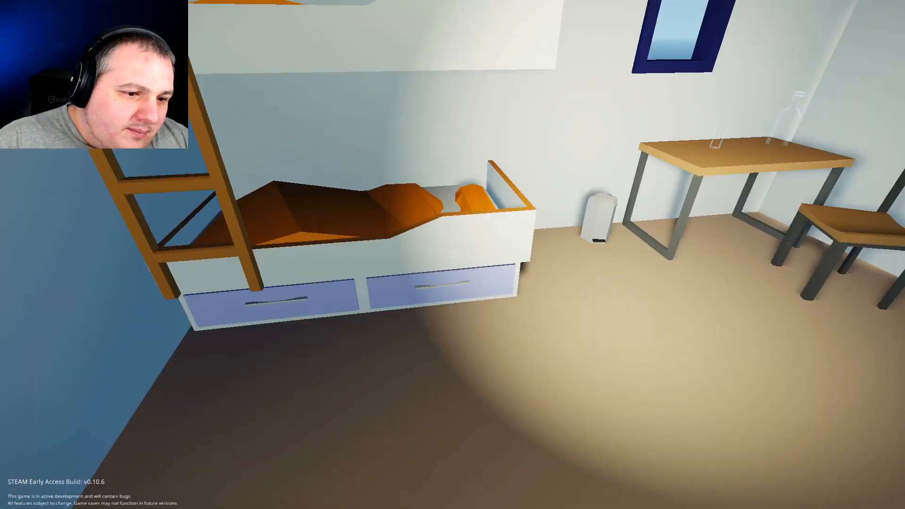